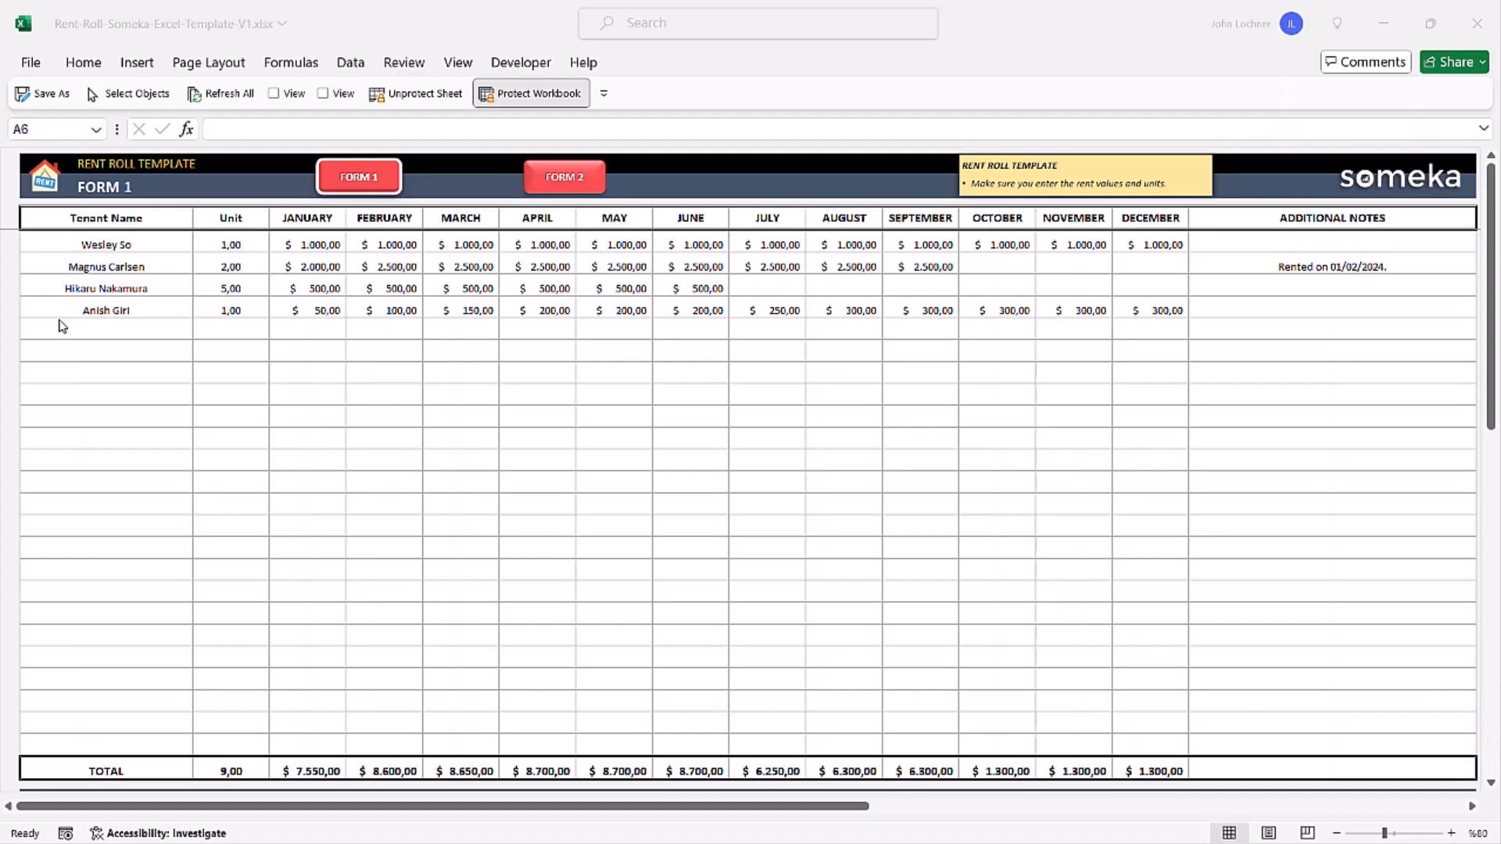
mouse_move(325, 227)
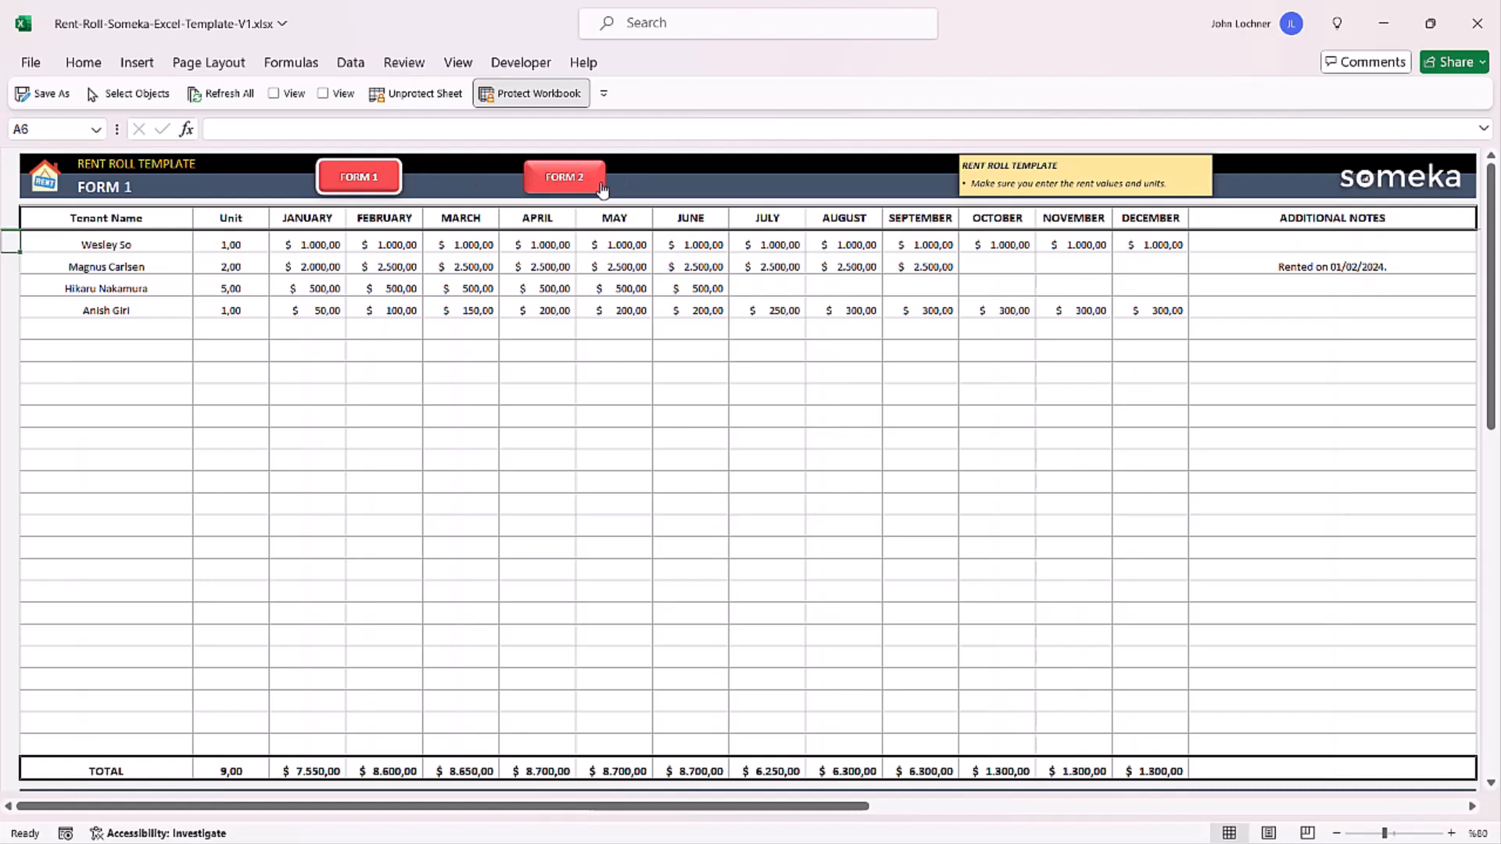
click(565, 176)
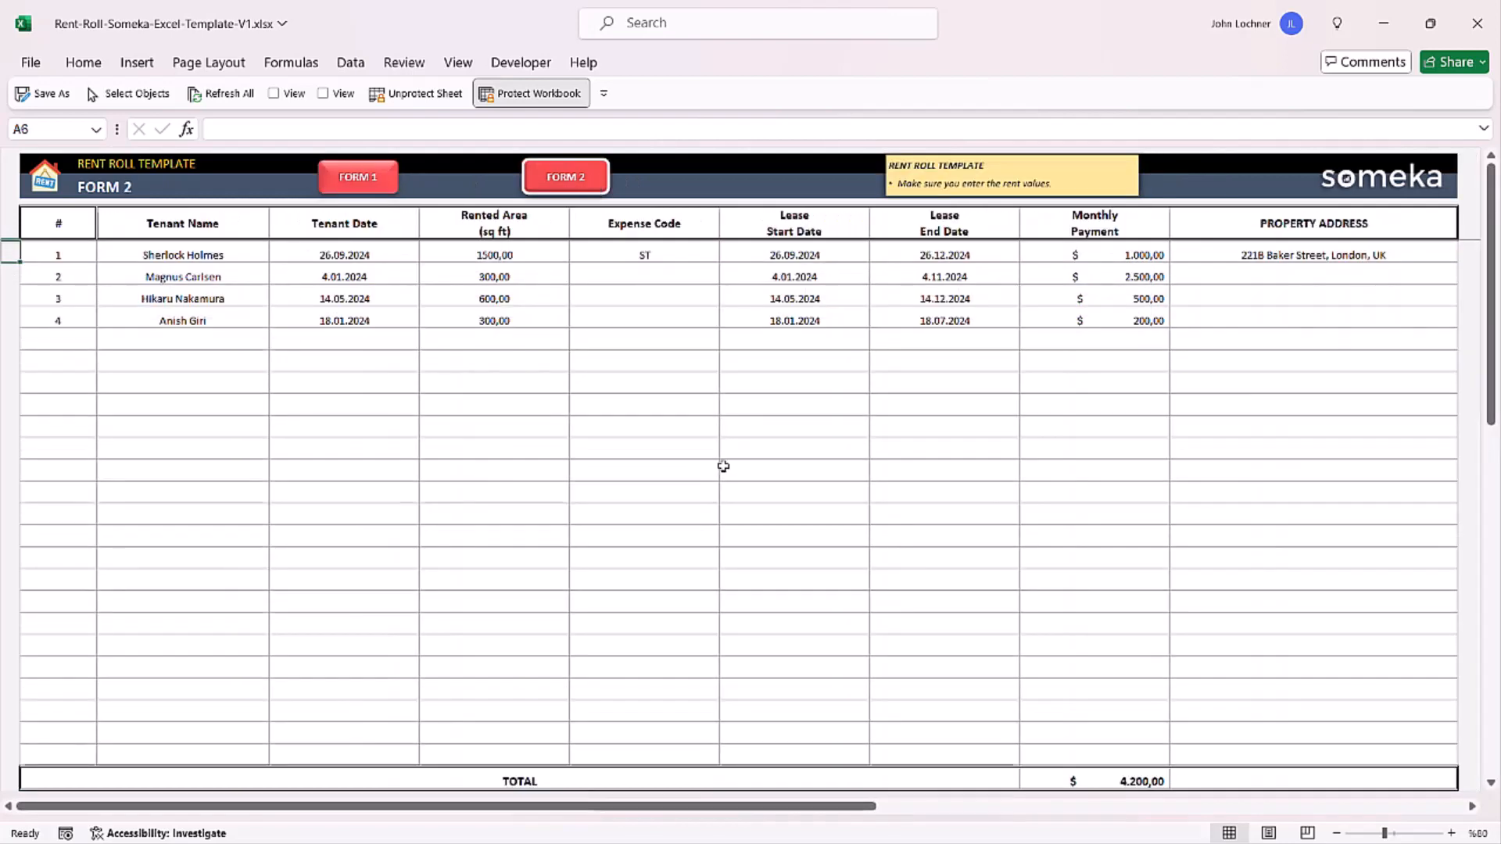
click(358, 177)
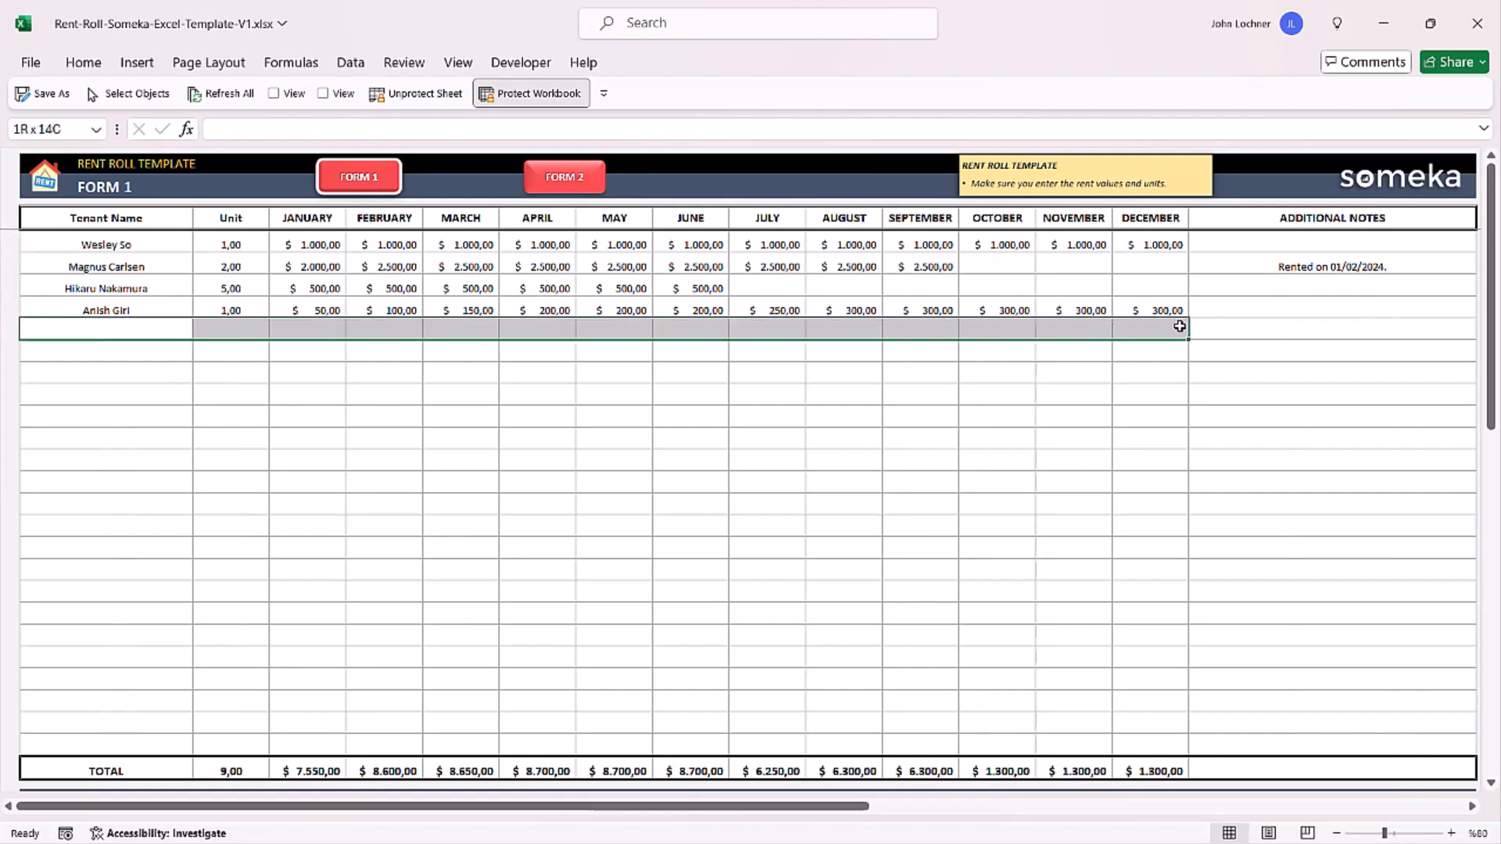
click(106, 328)
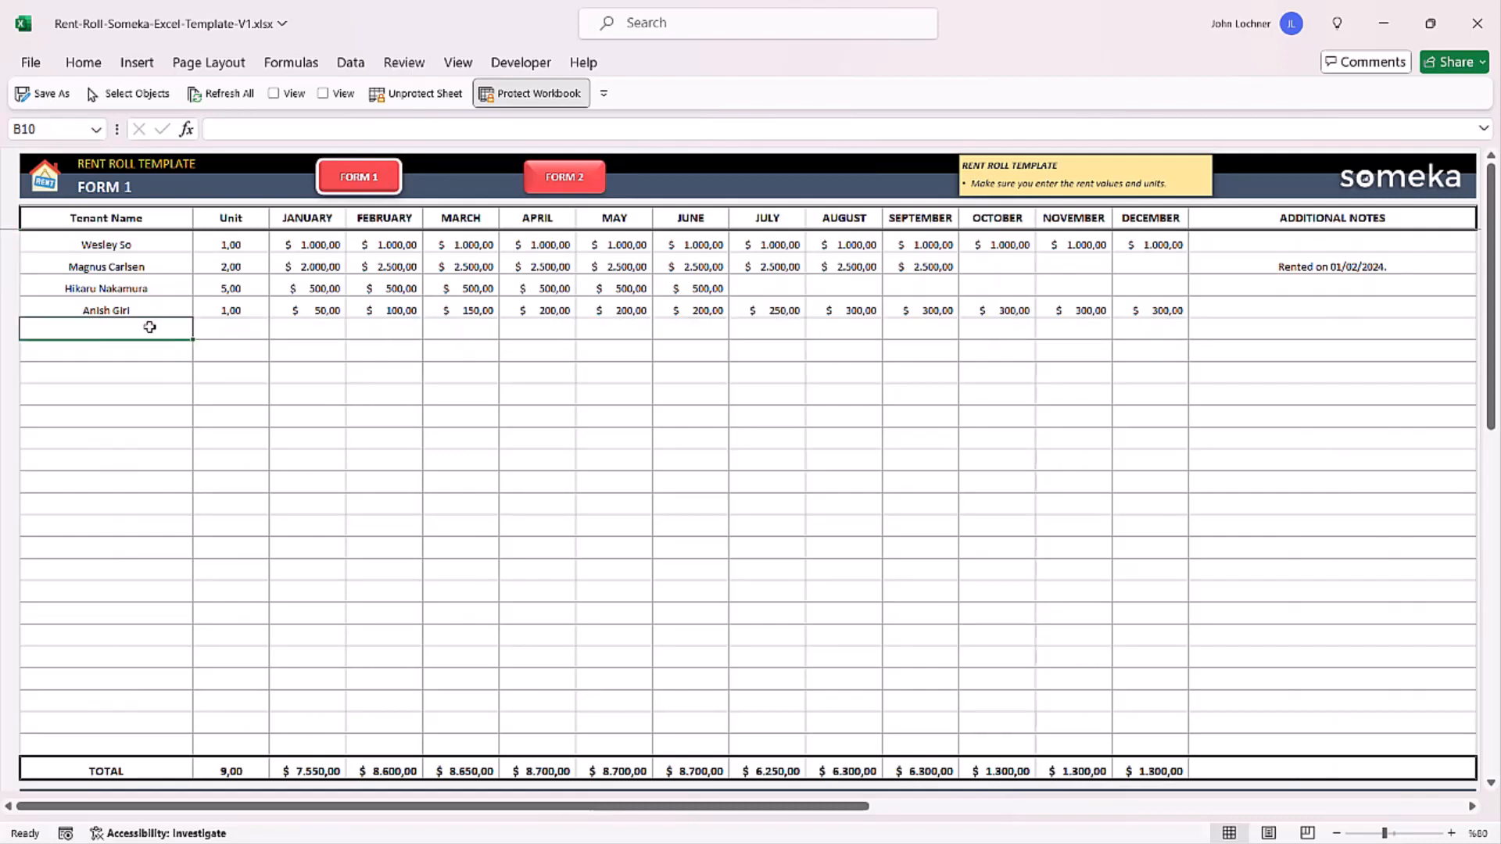
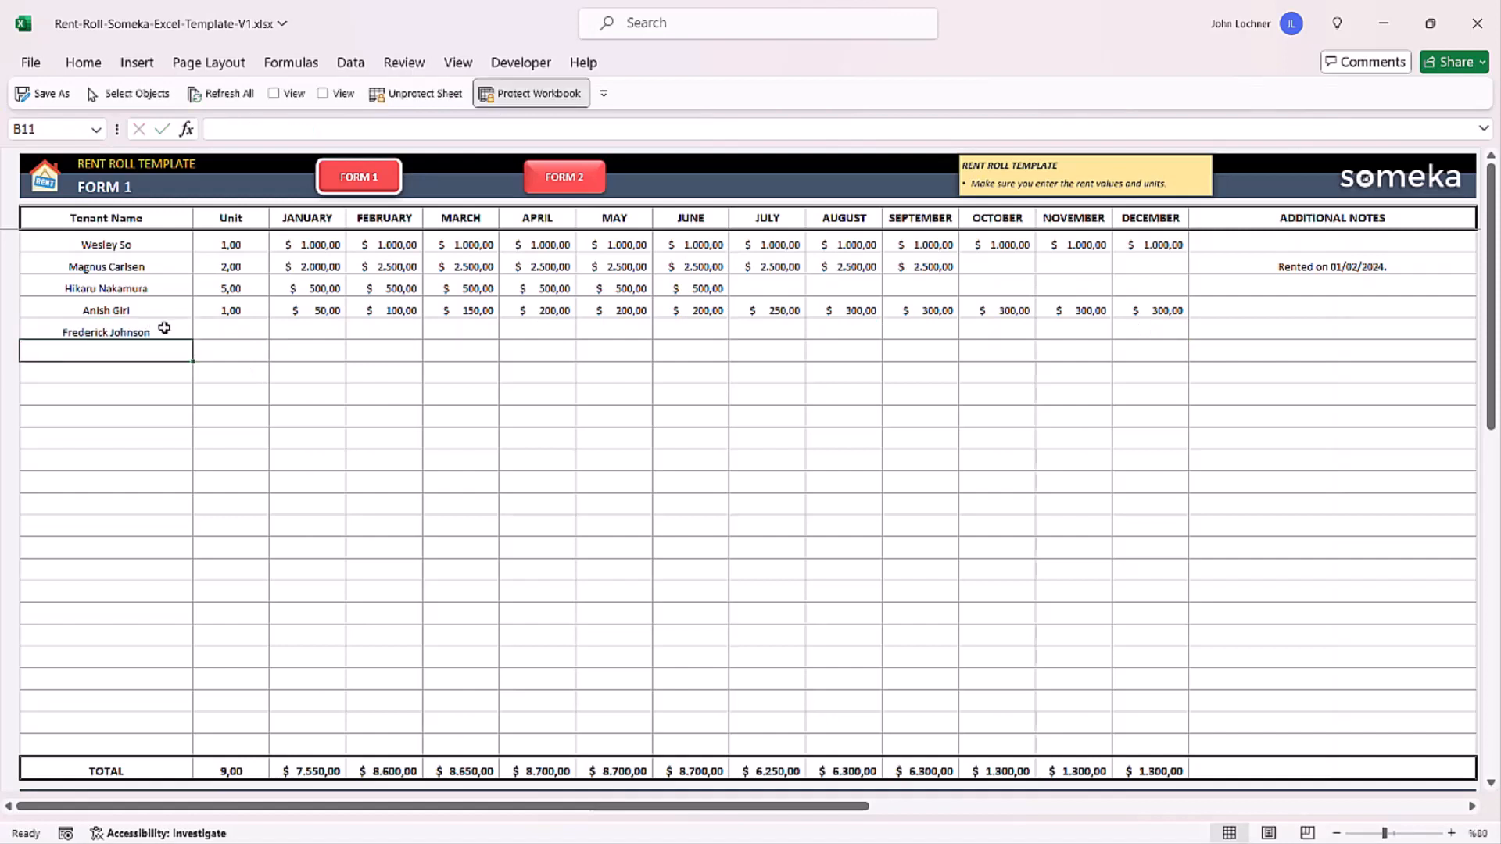
text(200,00)
click(231, 331)
text(1)
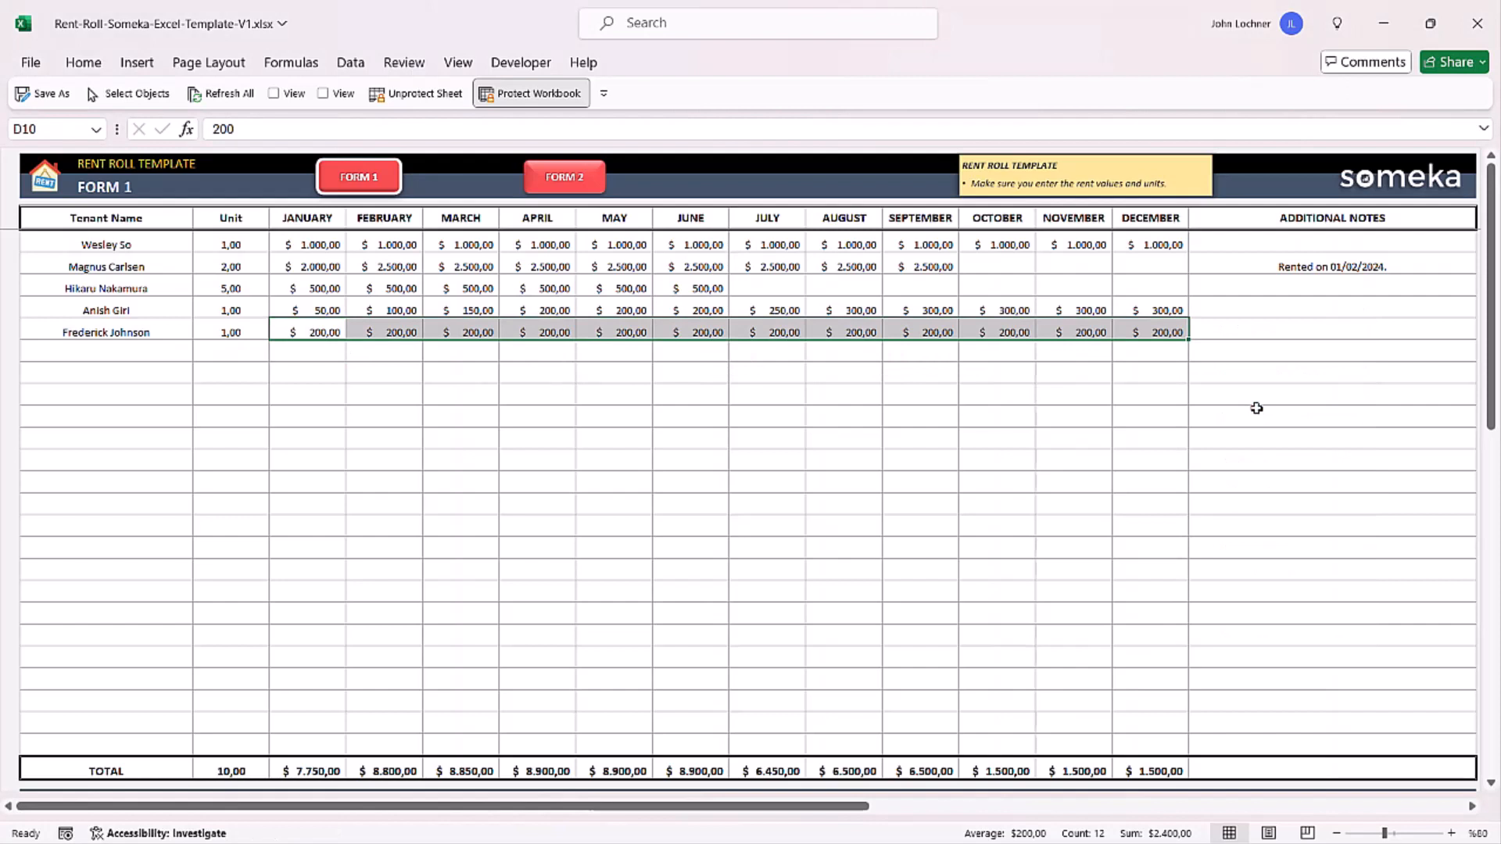
mouse_move(310, 348)
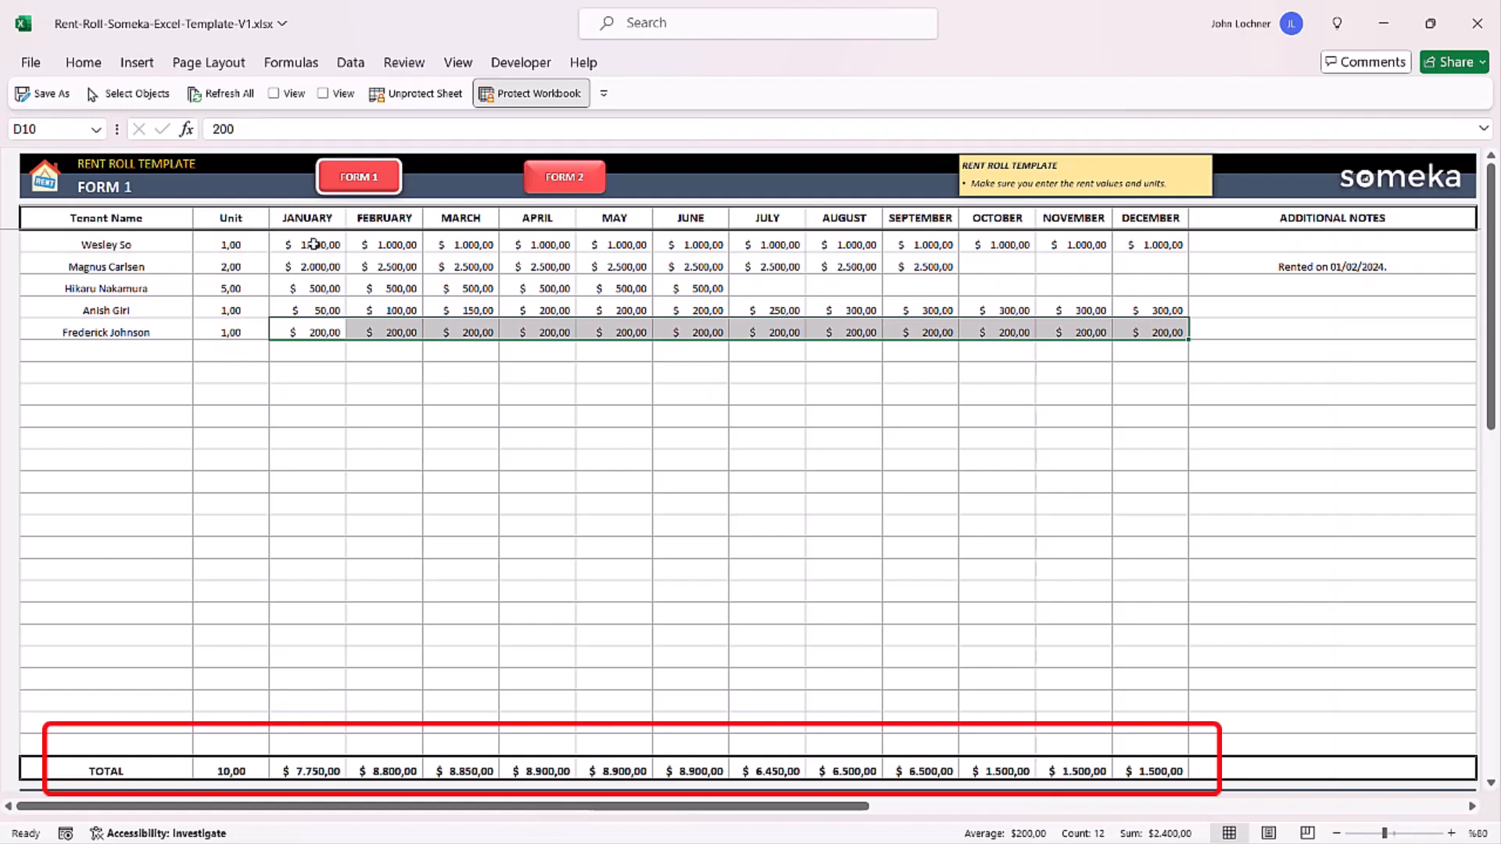
- Check the January rents and the February and April totals, then switch to Form 2
click(307, 244)
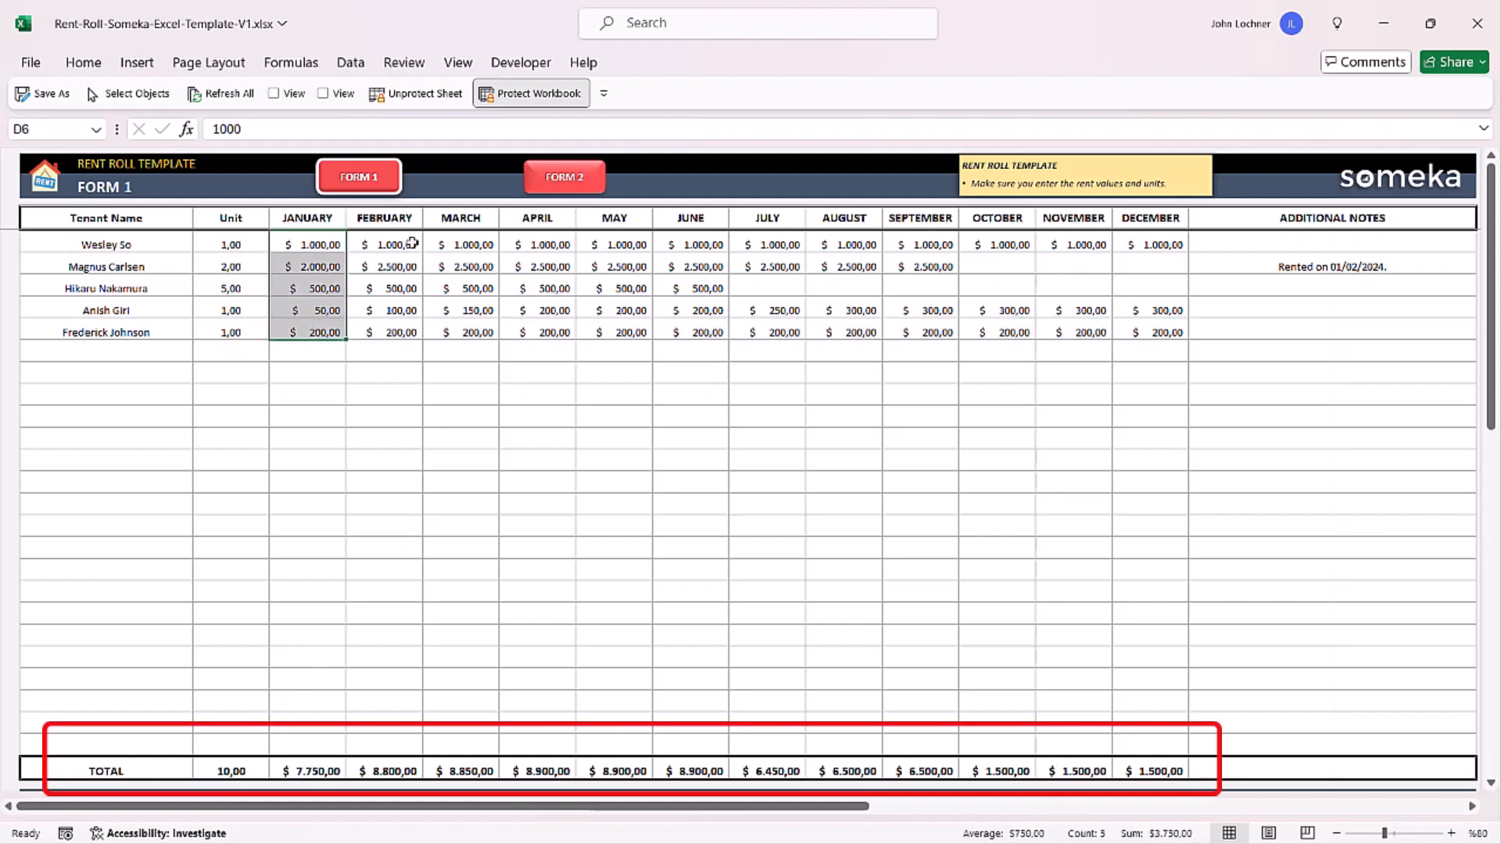
click(394, 770)
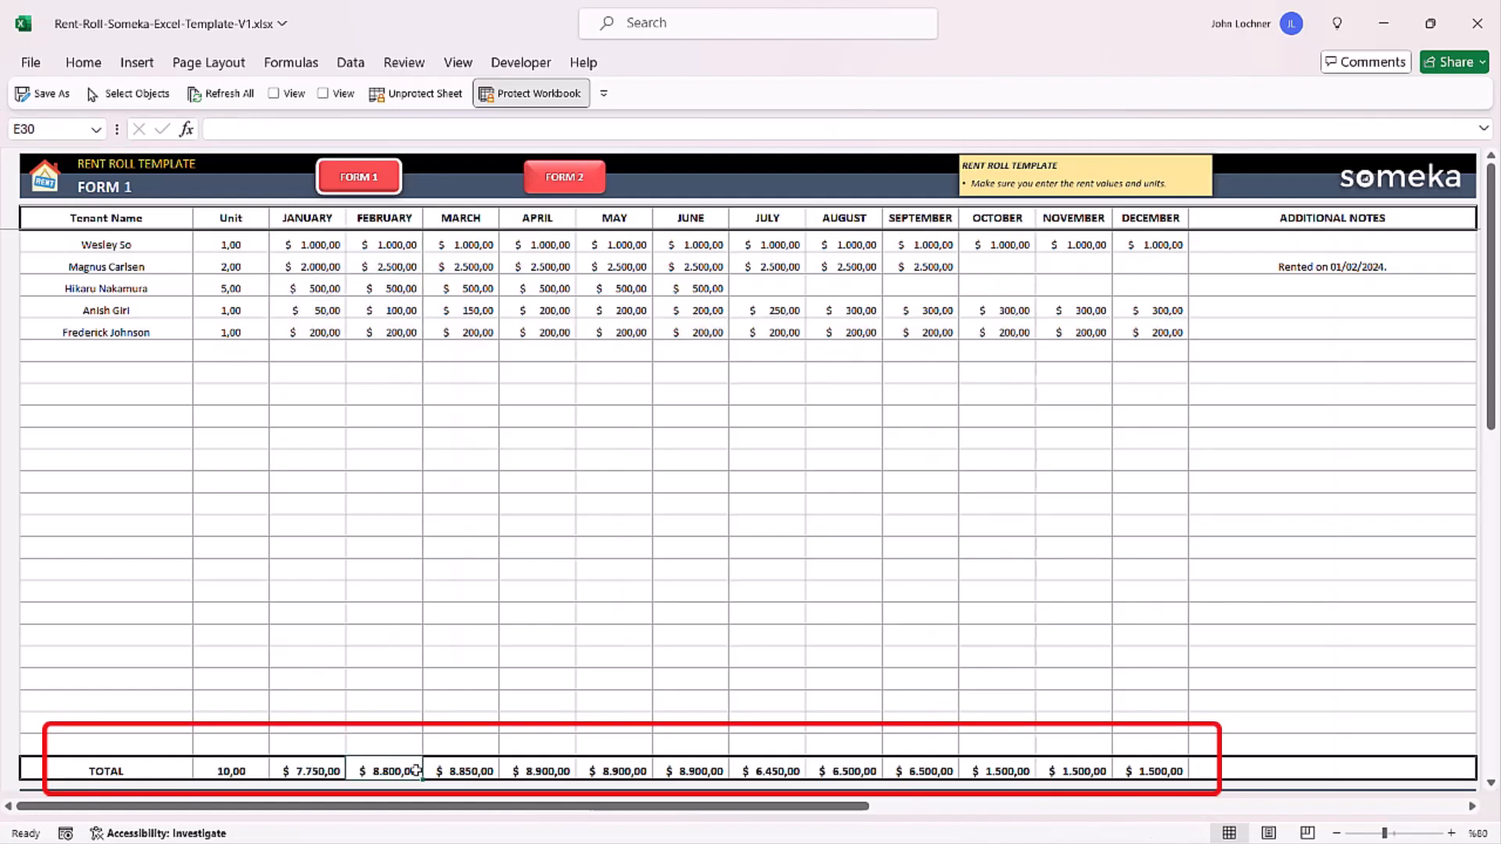
click(547, 770)
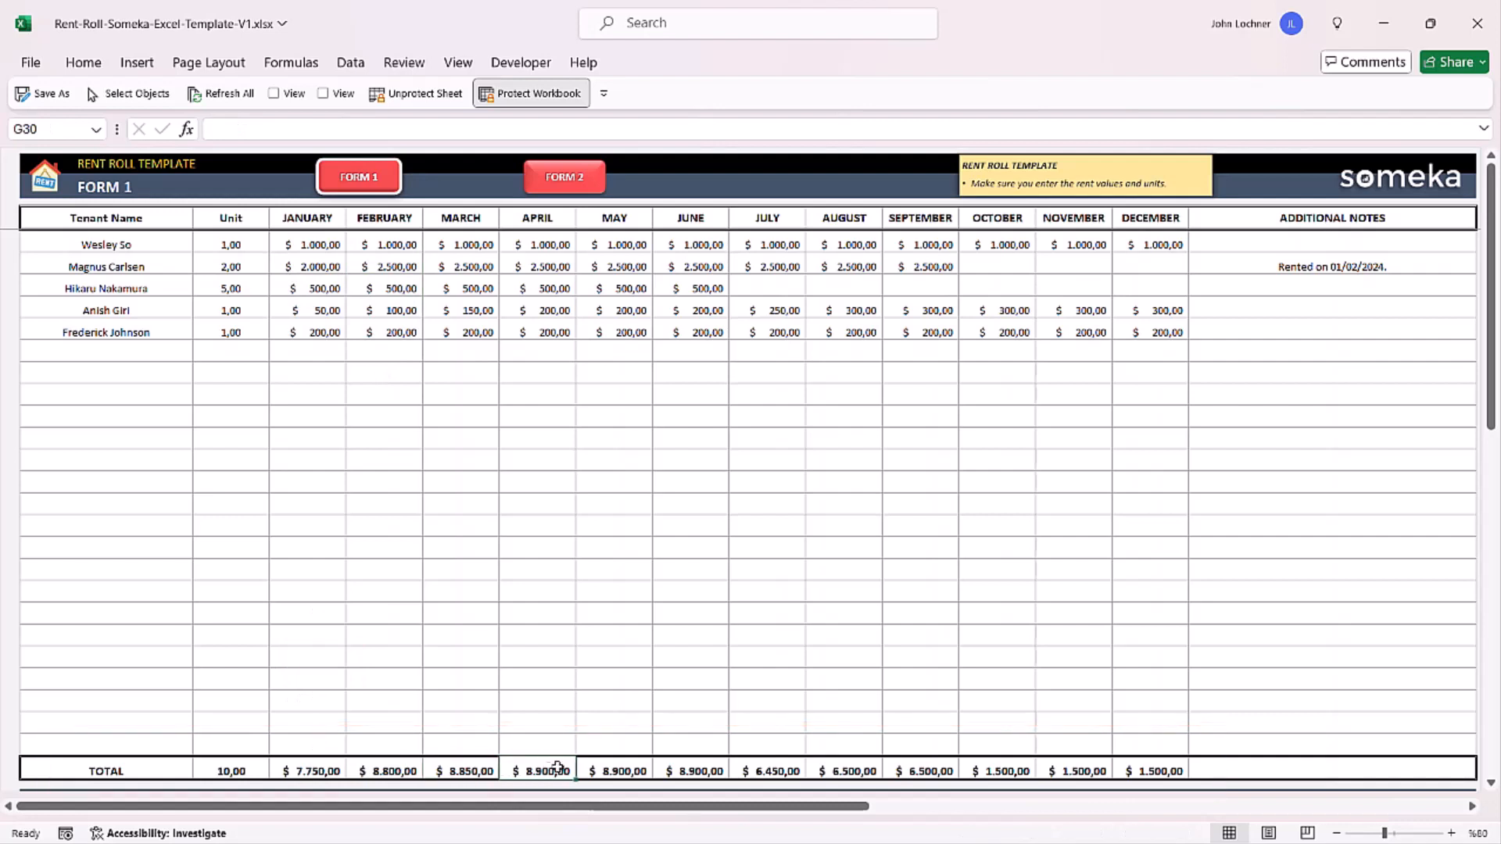
click(564, 177)
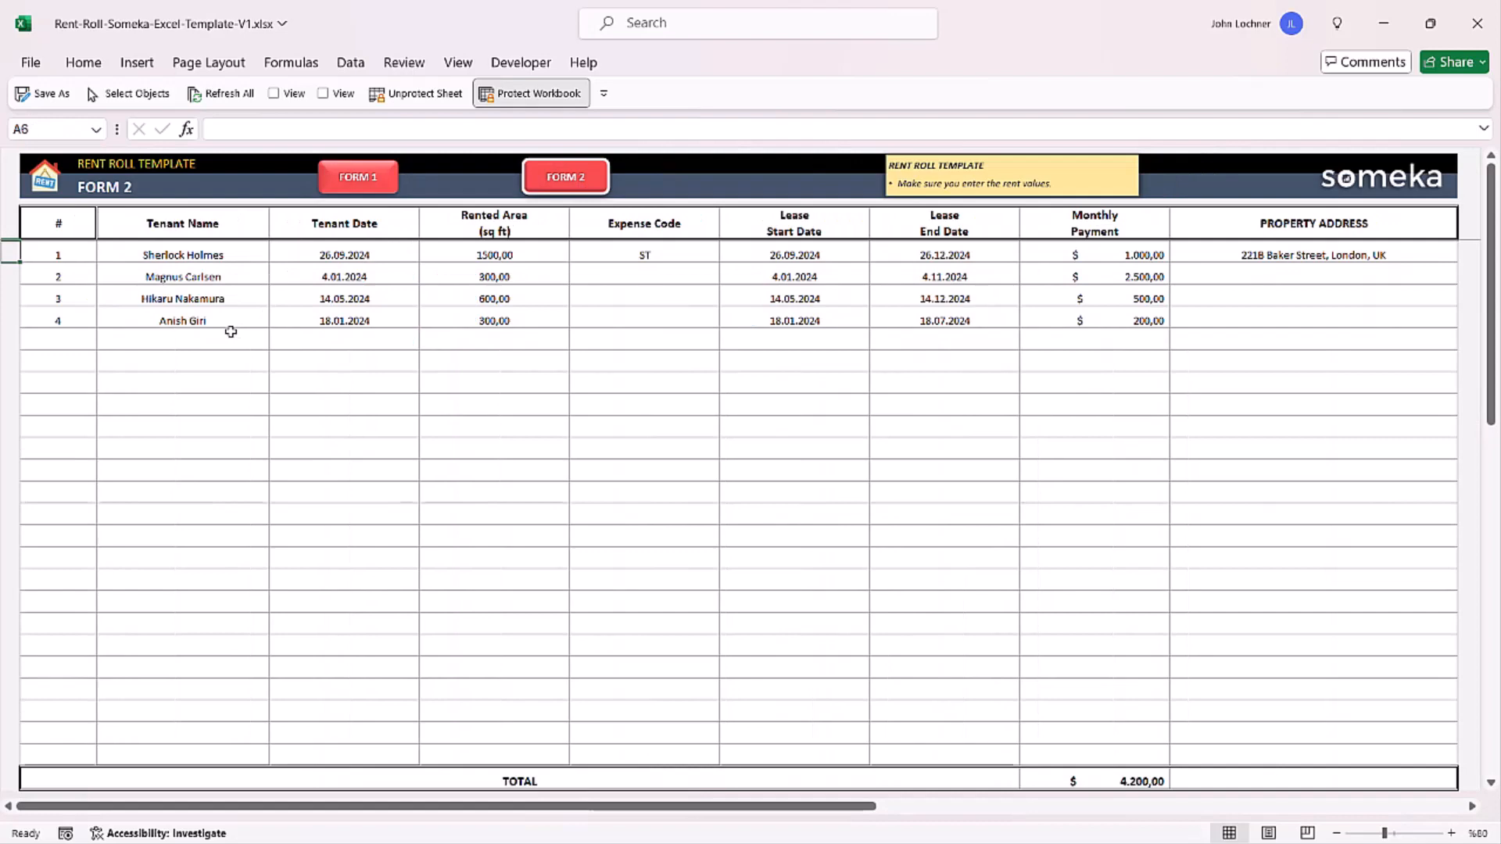
click(182, 340)
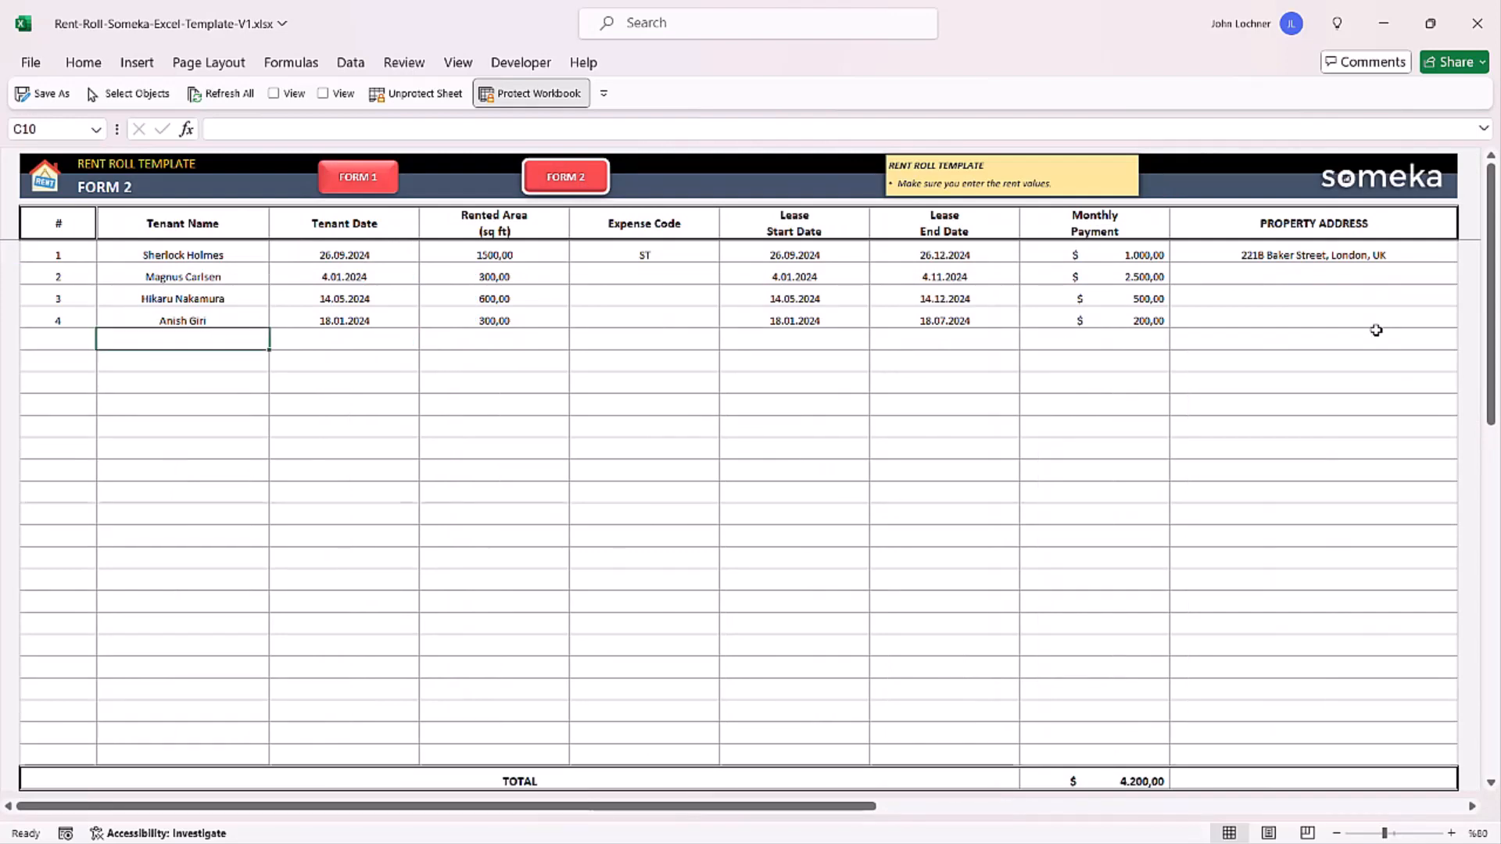
mouse_move(454, 472)
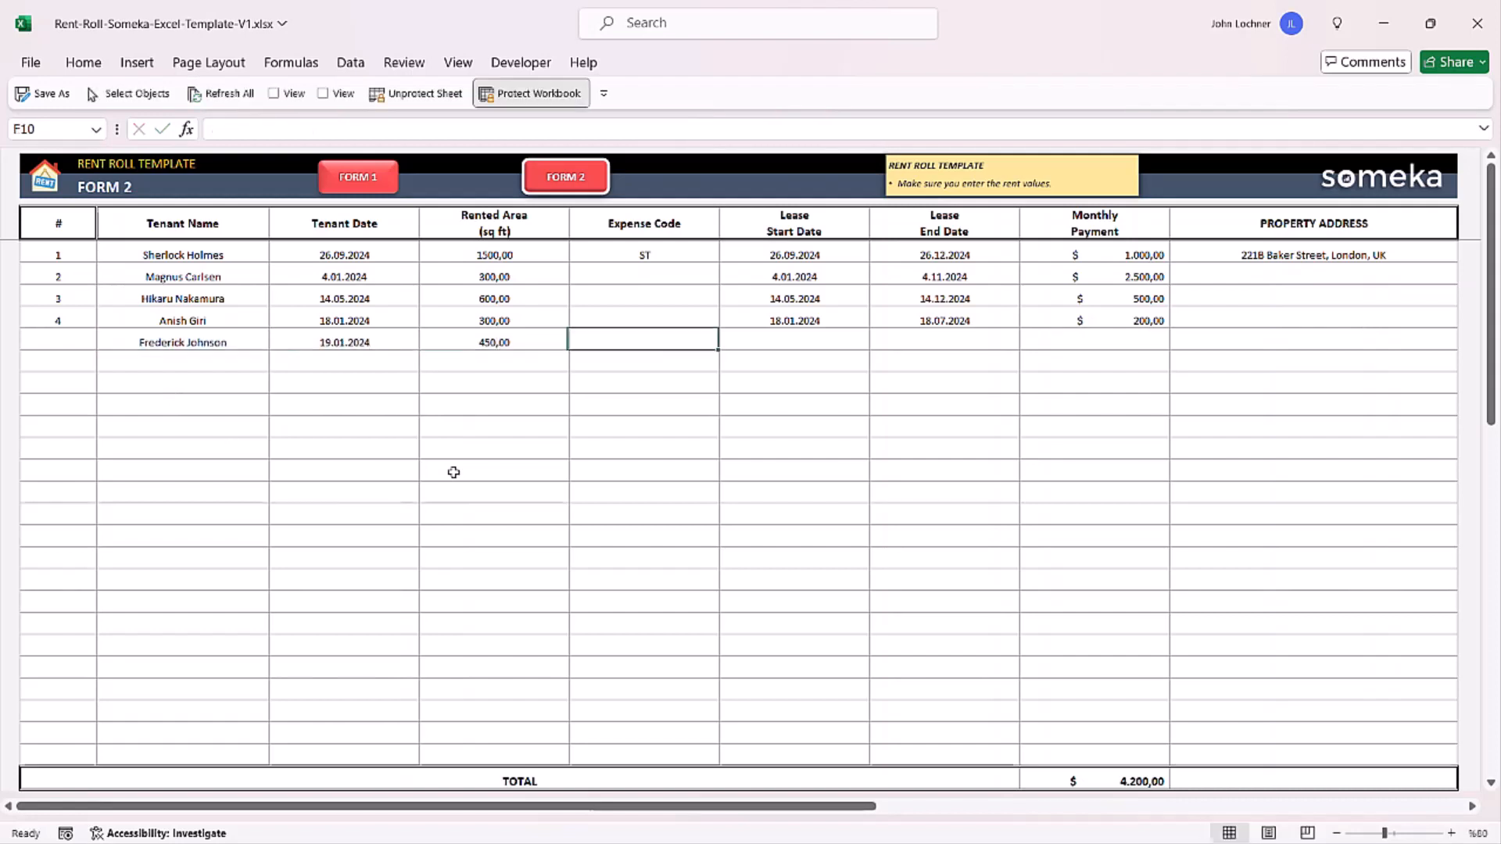
text(19.01.2025)
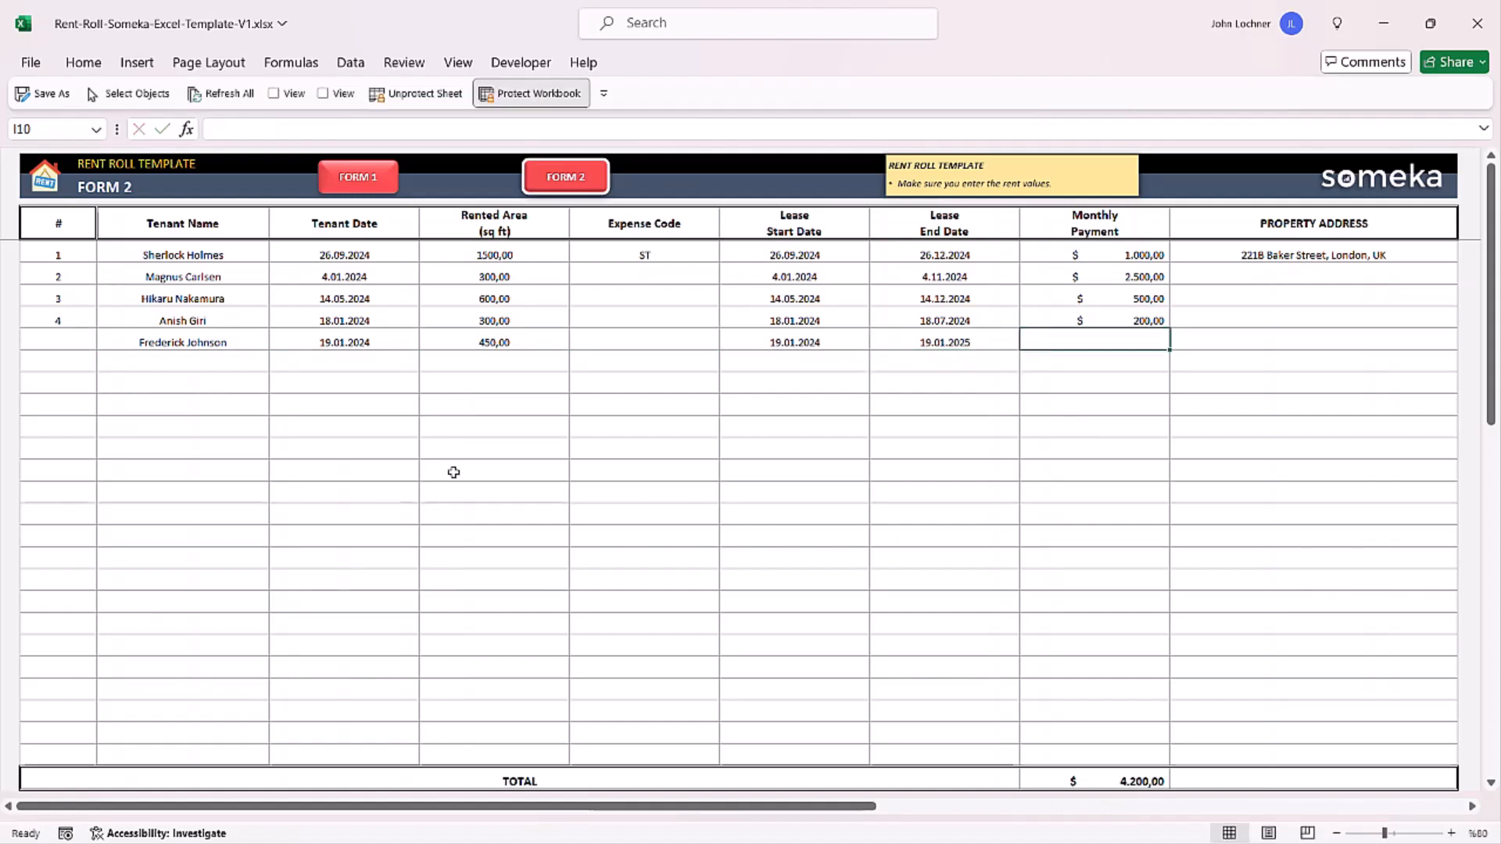
text(200,00)
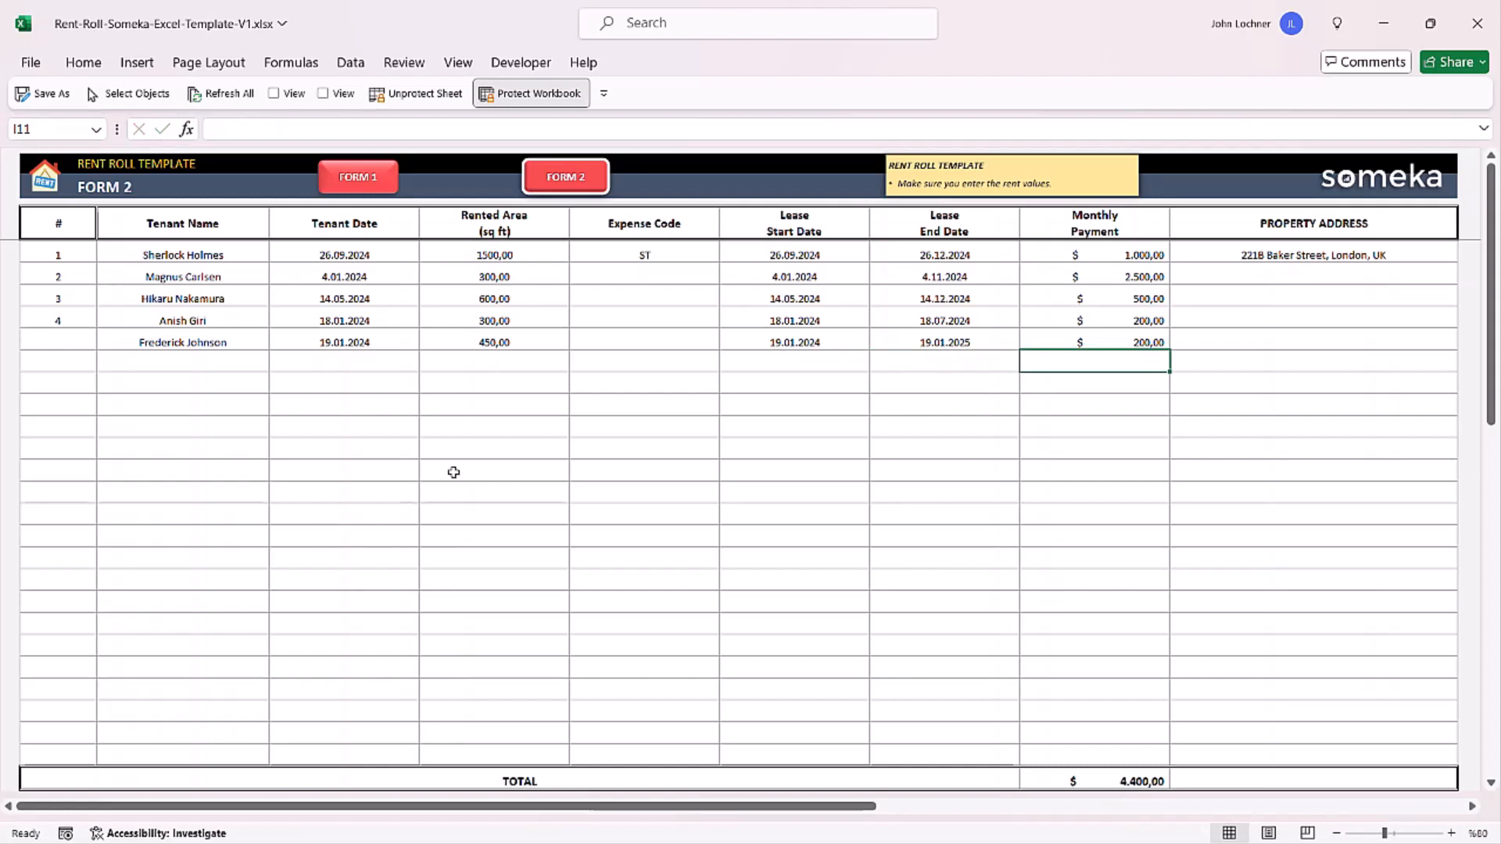
mouse_move(1143, 269)
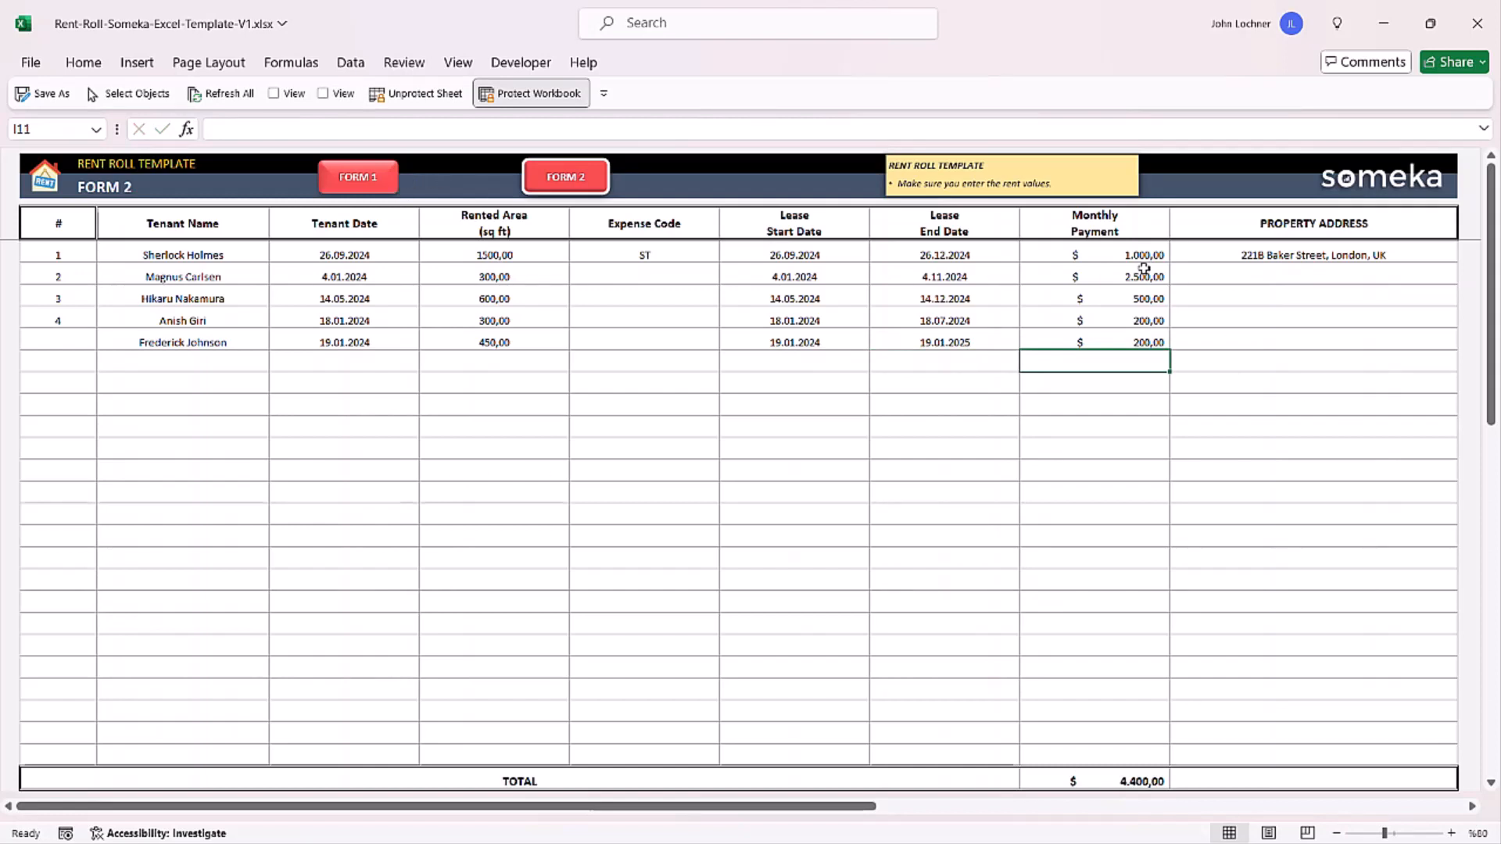
drag(1094, 255, 1094, 342)
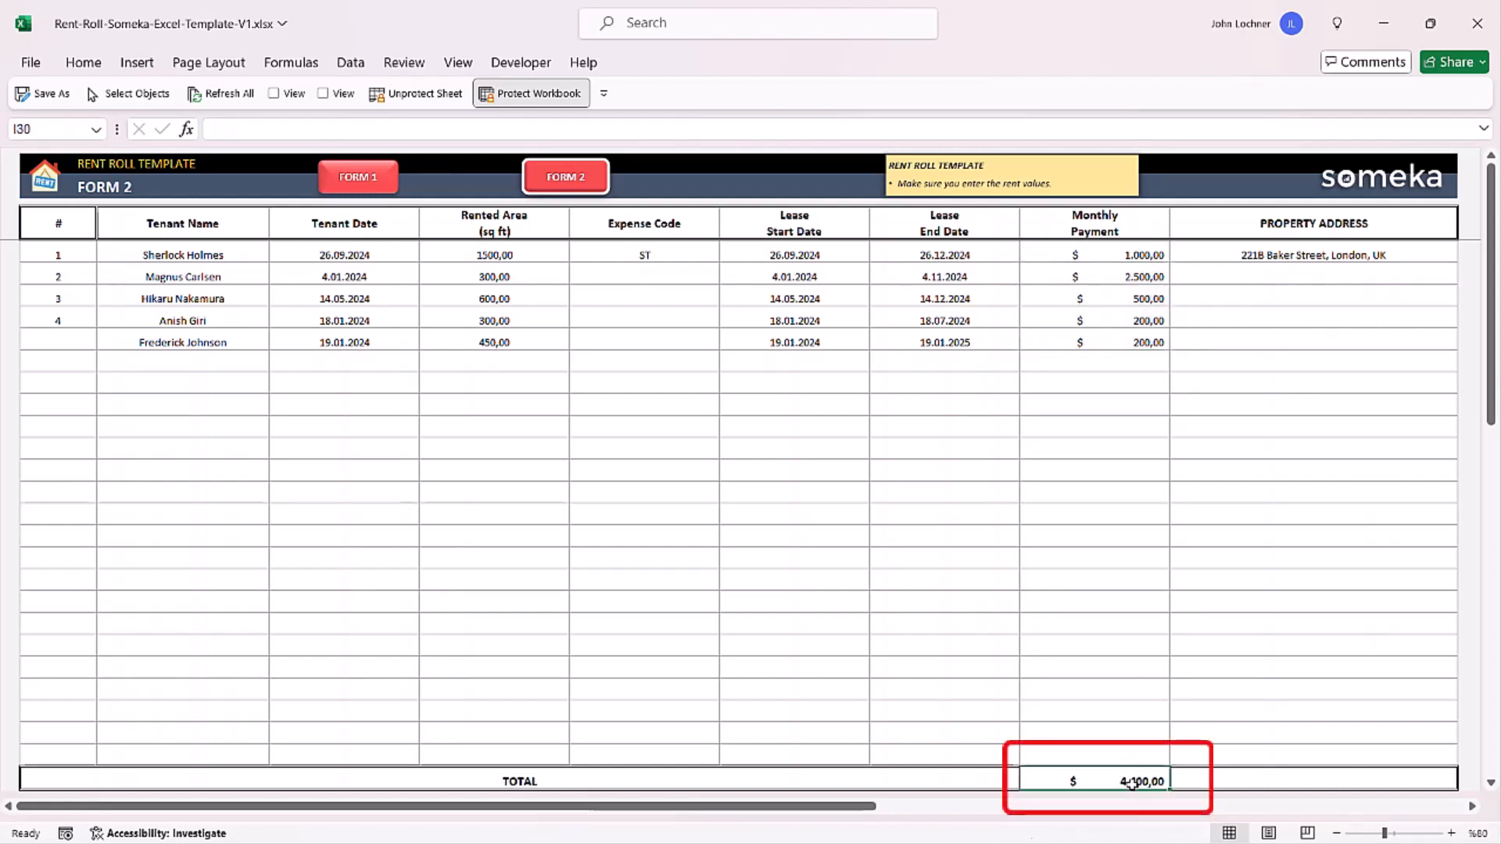
- Go back to the Form 1 monthly rents sheet after confirming the 4.400,00 total
click(359, 175)
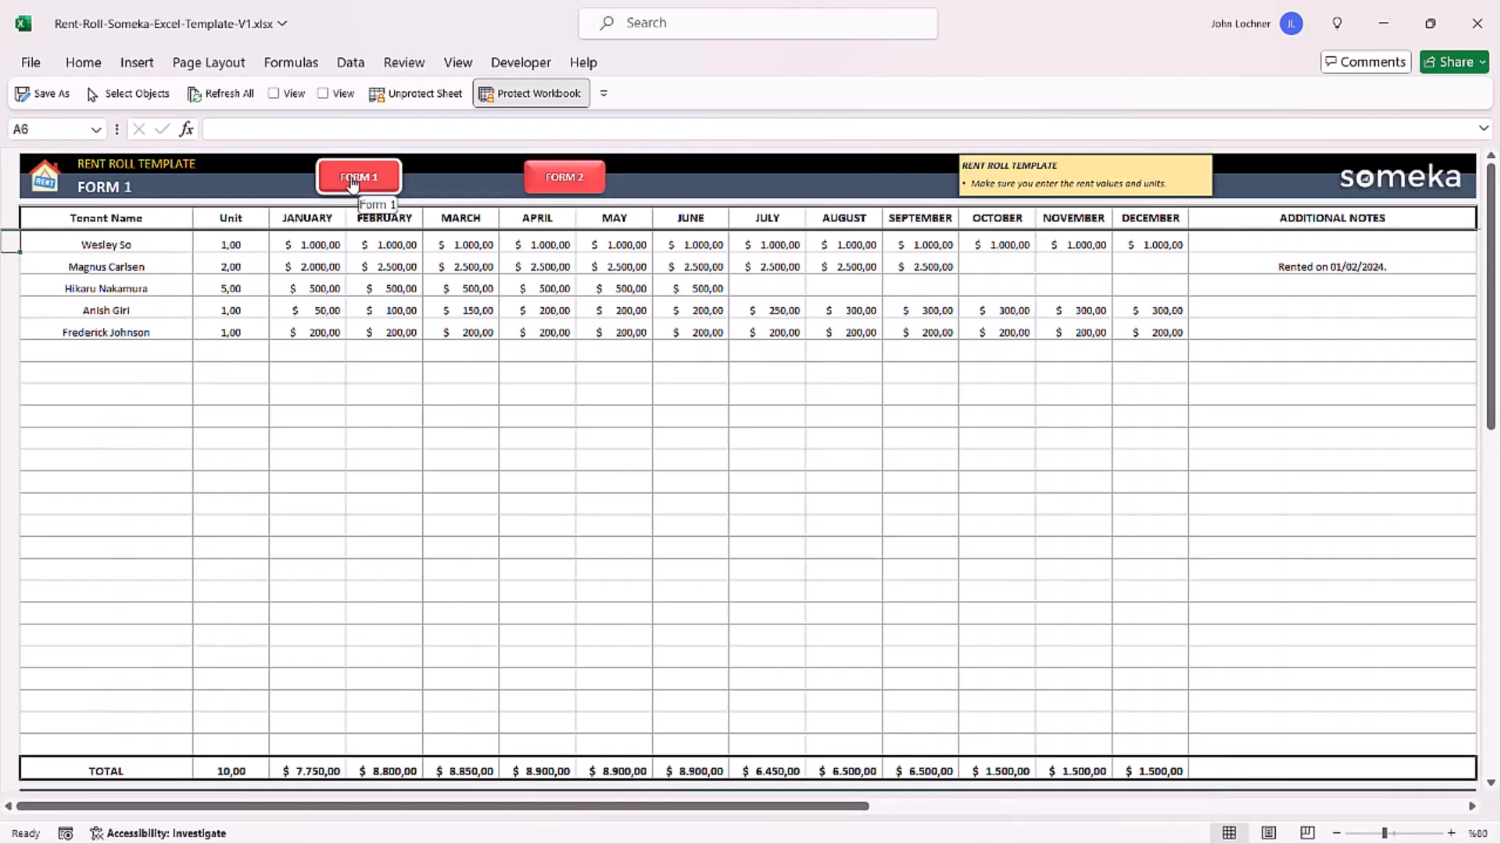